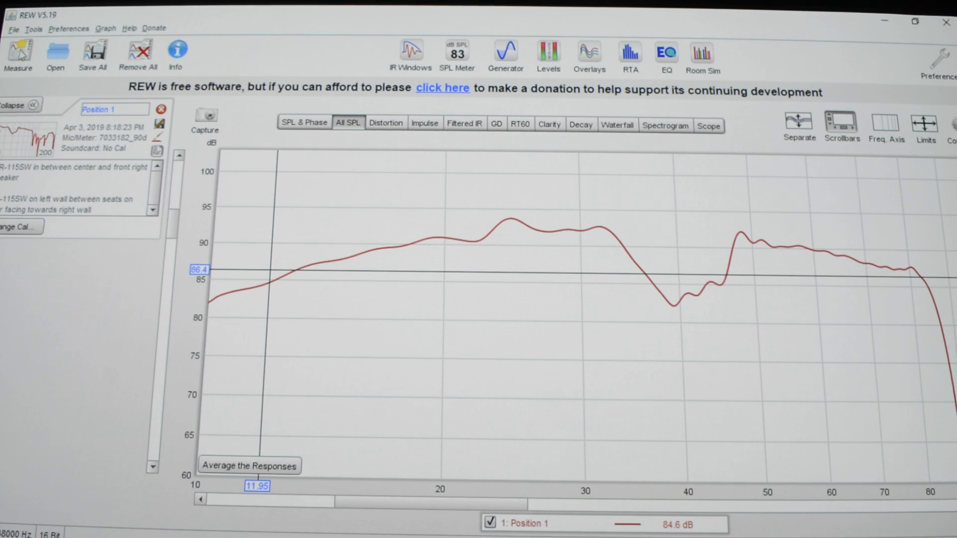
Start a new 10–200 Hz sweep from the Measure dialog to capture the second position.
click(18, 54)
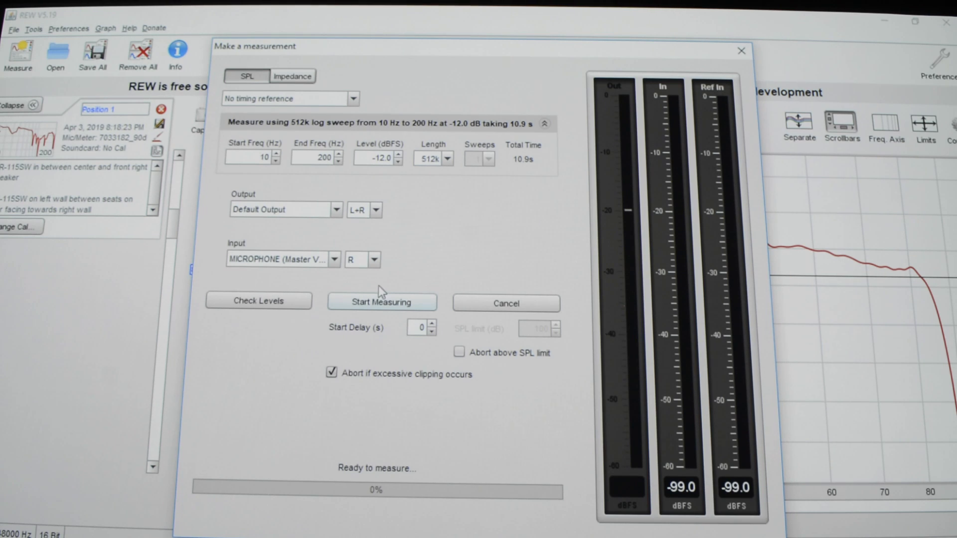
click(382, 301)
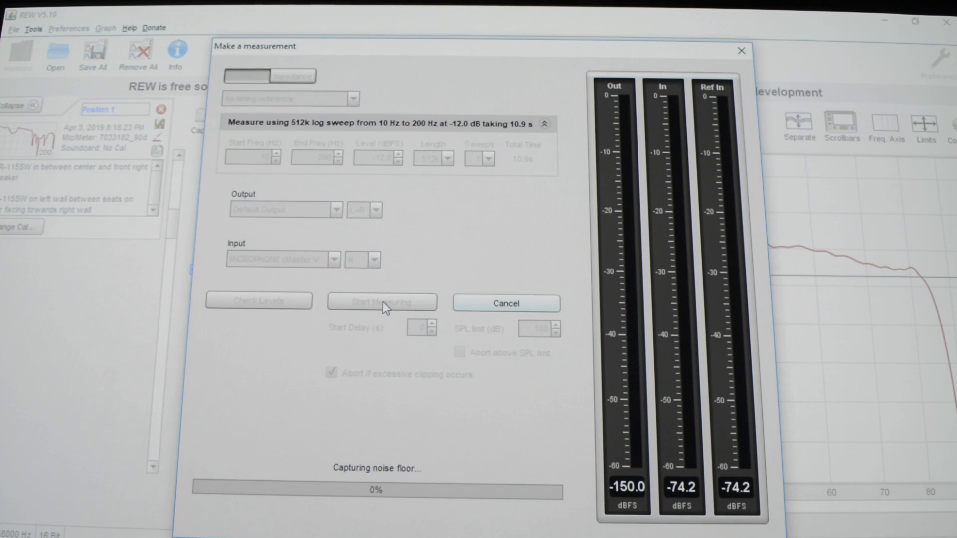
click(382, 302)
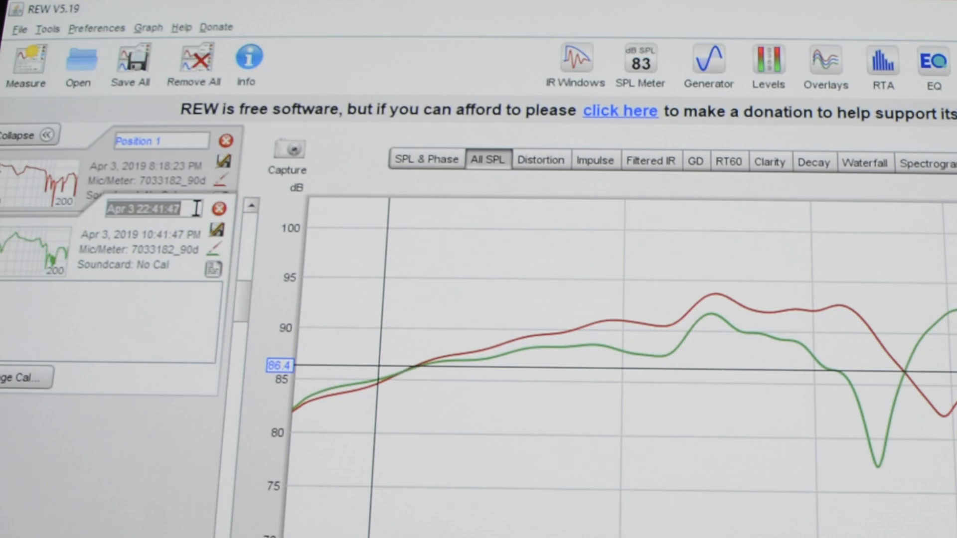
Name the measurement Position 2 and note the 115SW front center / rear center placement.
text(Post)
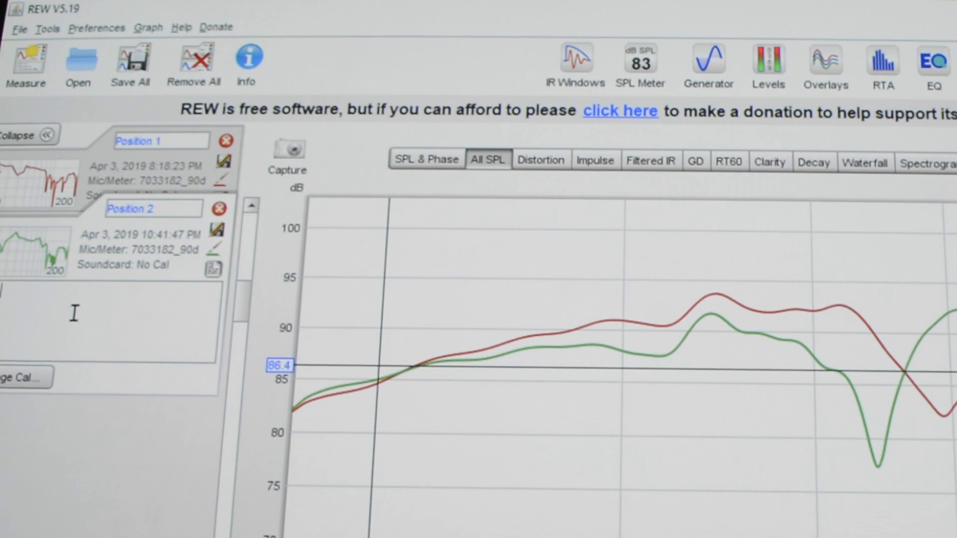
text(115)
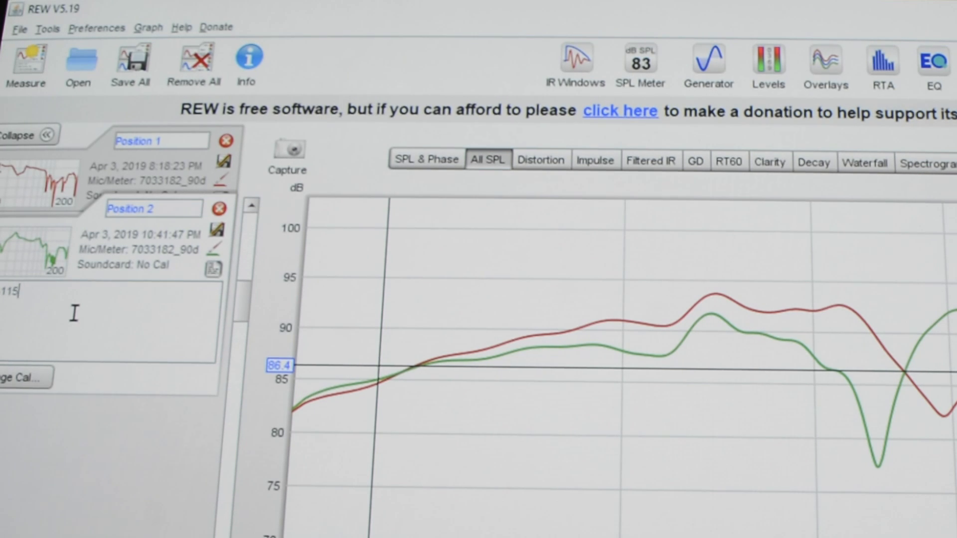
text(SW)
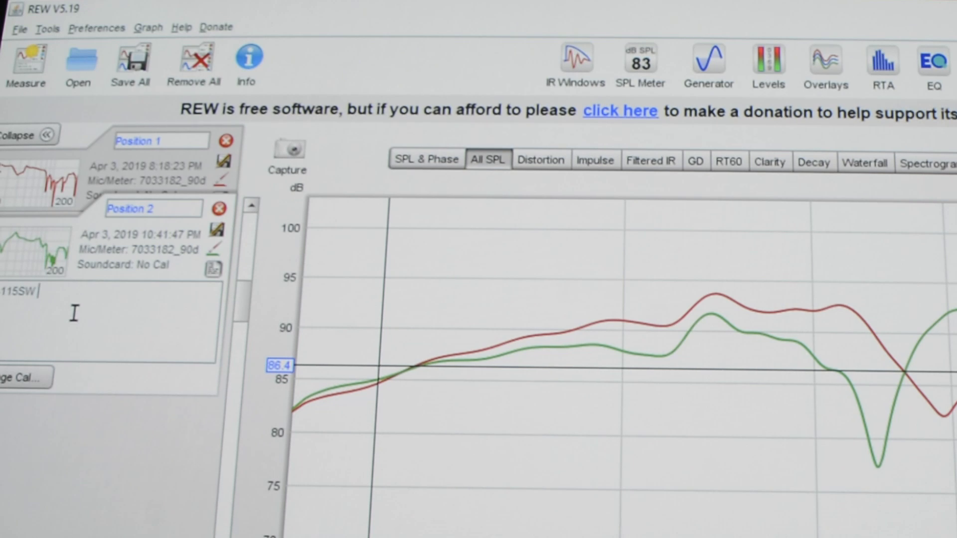
text(Front)
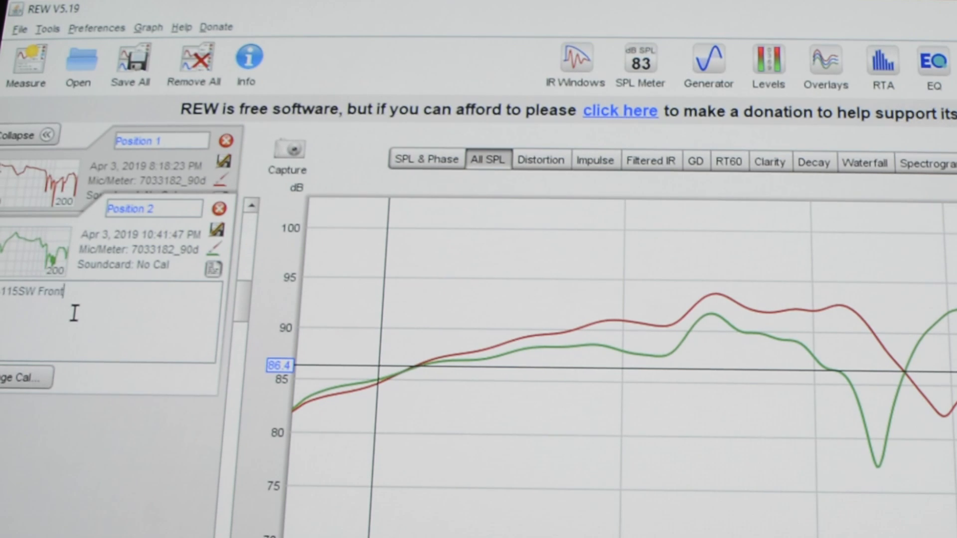
text(Center)
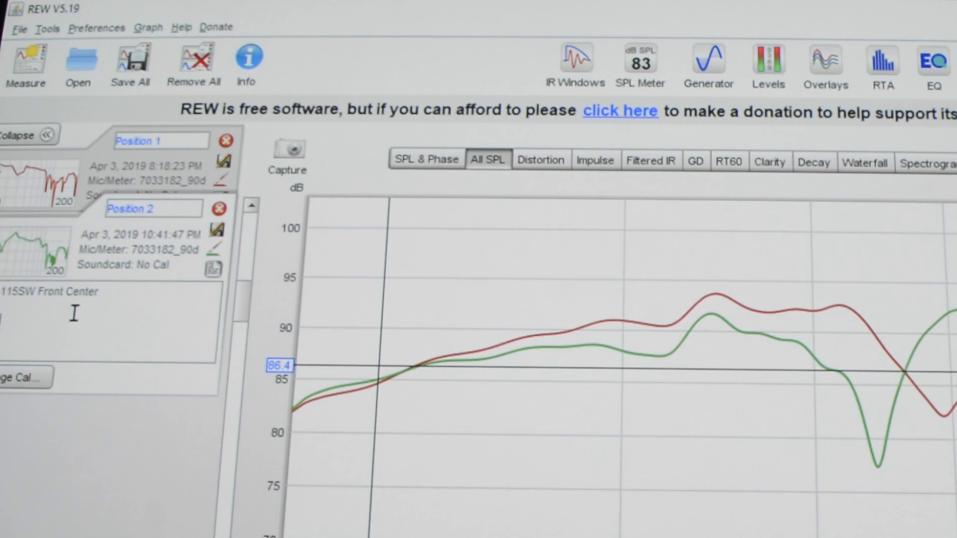
text(115SW)
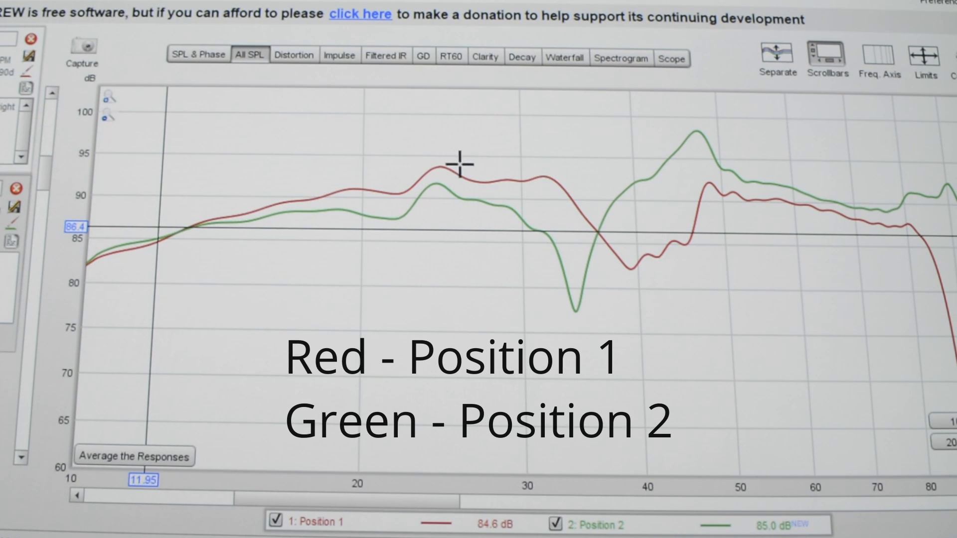
mouse_move(790, 220)
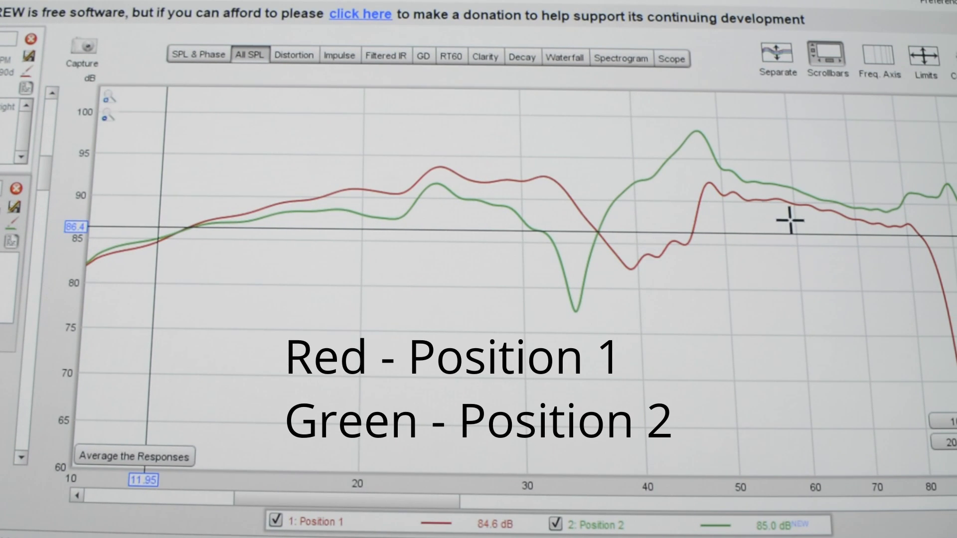
mouse_move(676, 241)
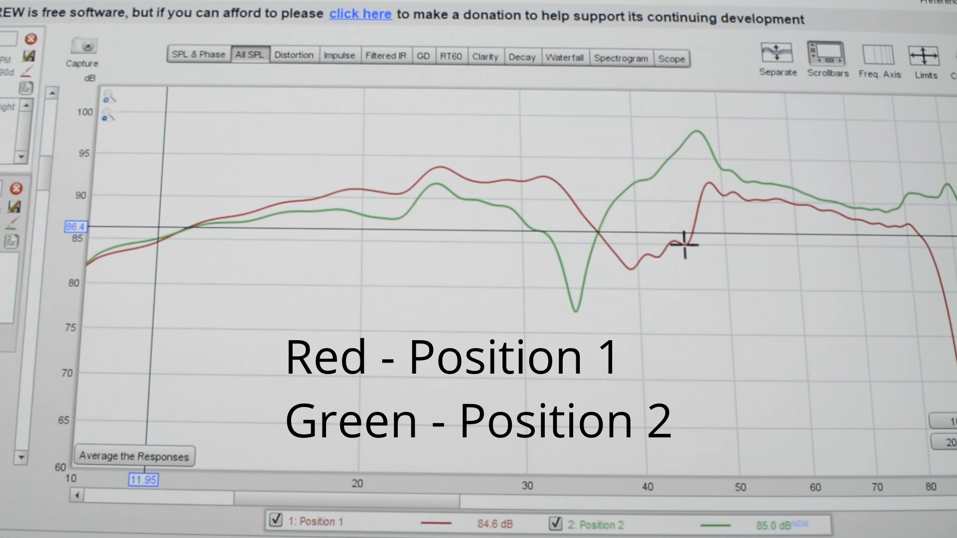
mouse_move(675, 238)
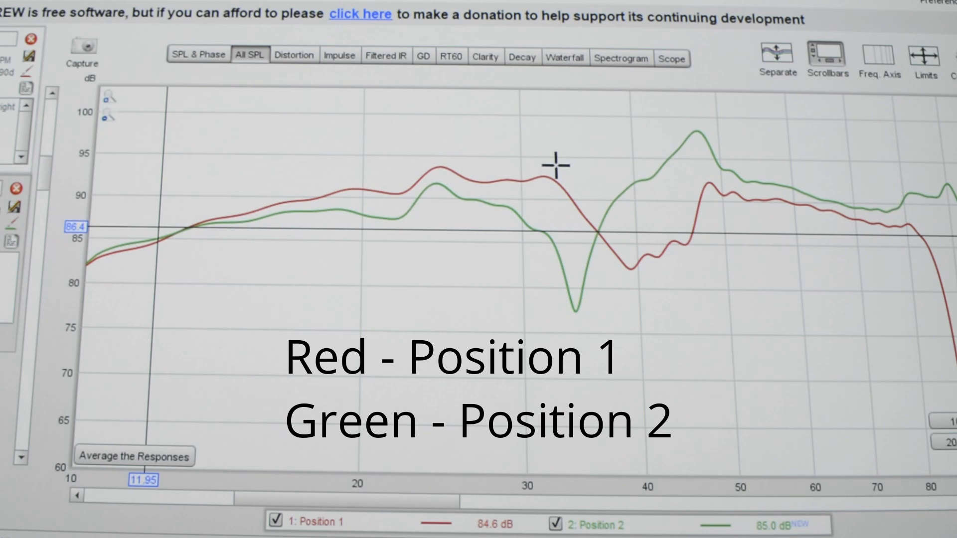
mouse_move(149, 226)
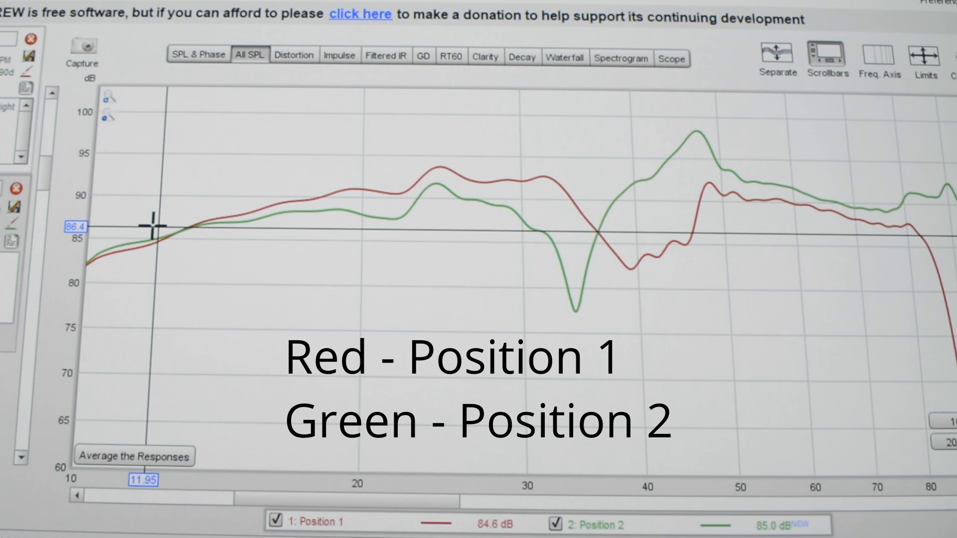
mouse_move(118, 253)
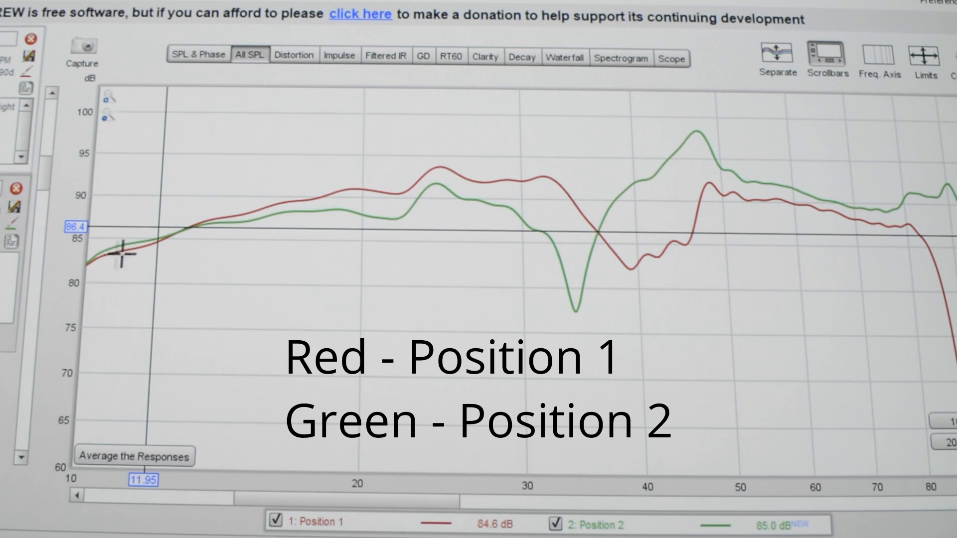
mouse_move(379, 213)
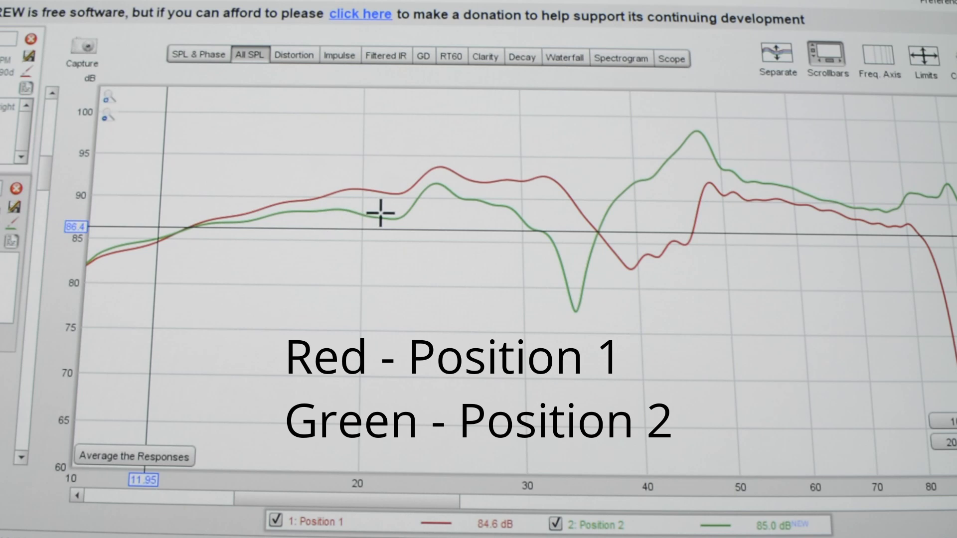
mouse_move(469, 195)
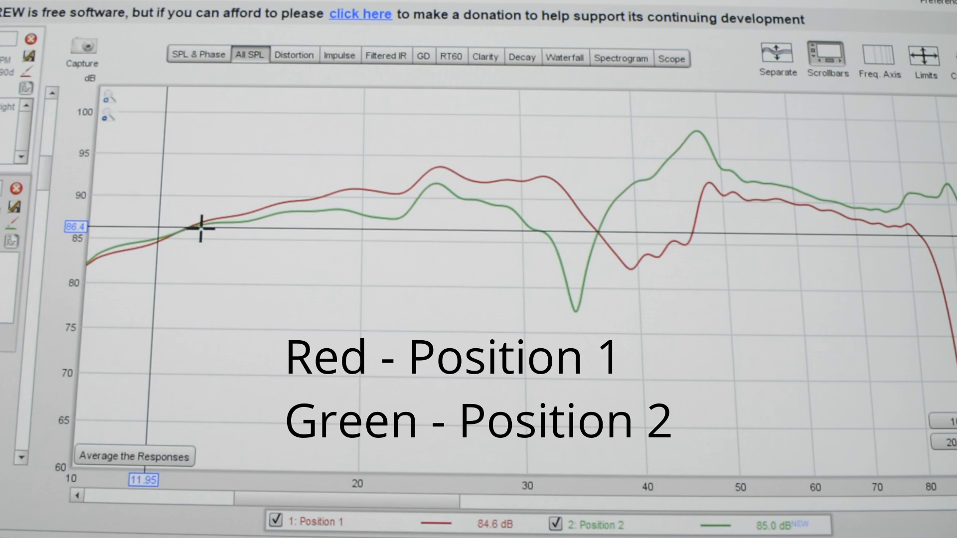
mouse_move(140, 222)
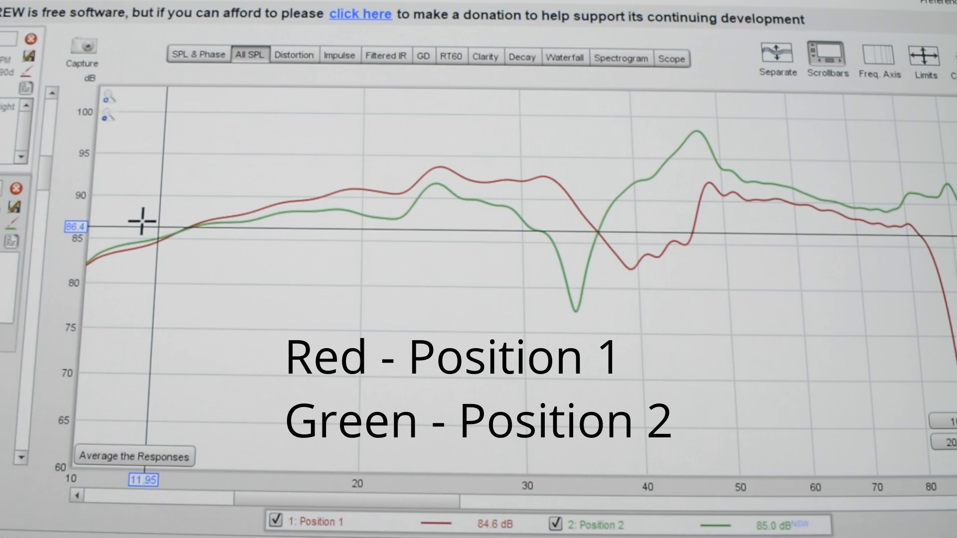
mouse_move(197, 213)
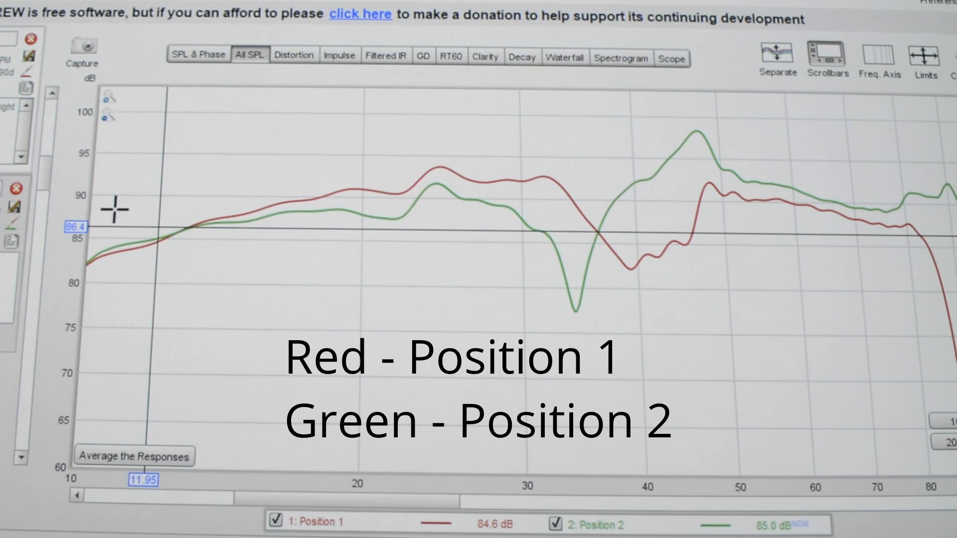
mouse_move(98, 215)
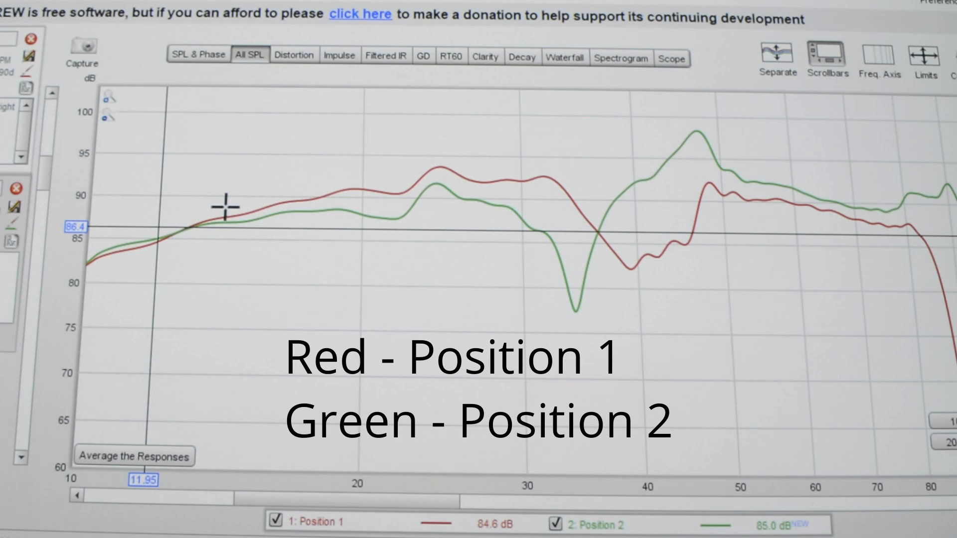
mouse_move(322, 207)
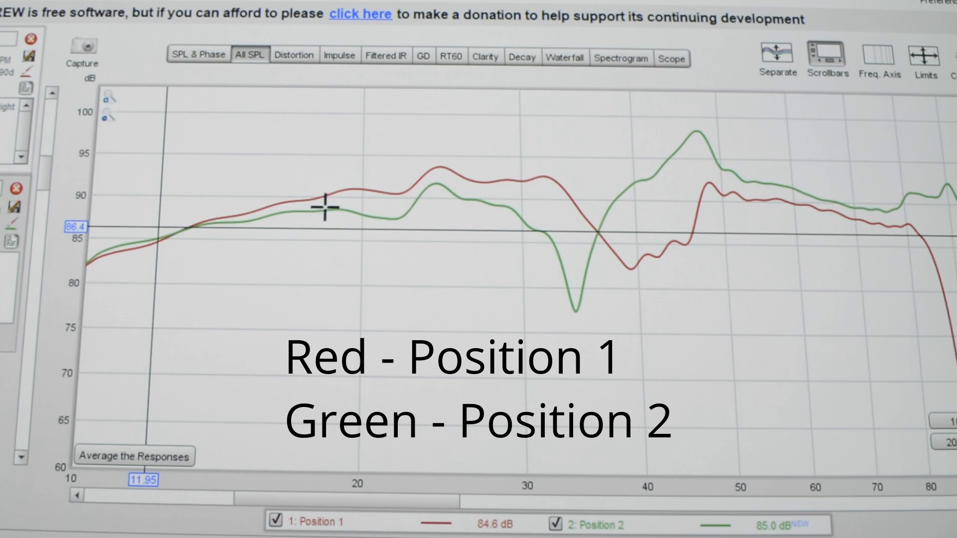
mouse_move(410, 207)
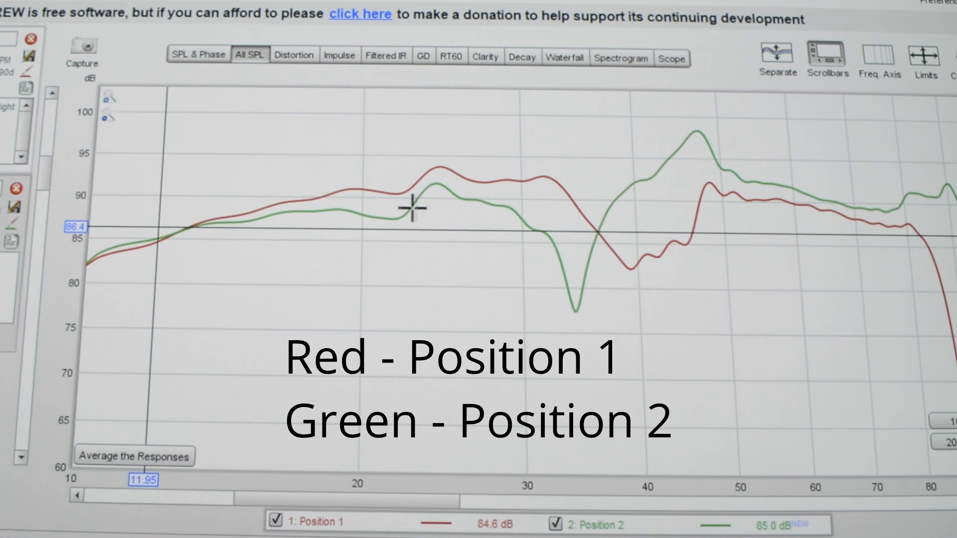
mouse_move(510, 205)
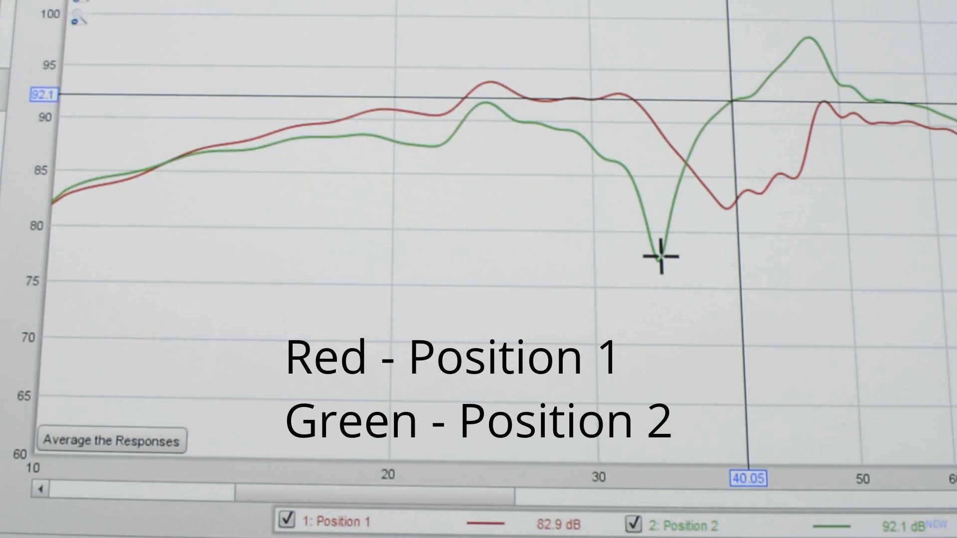
mouse_move(586, 149)
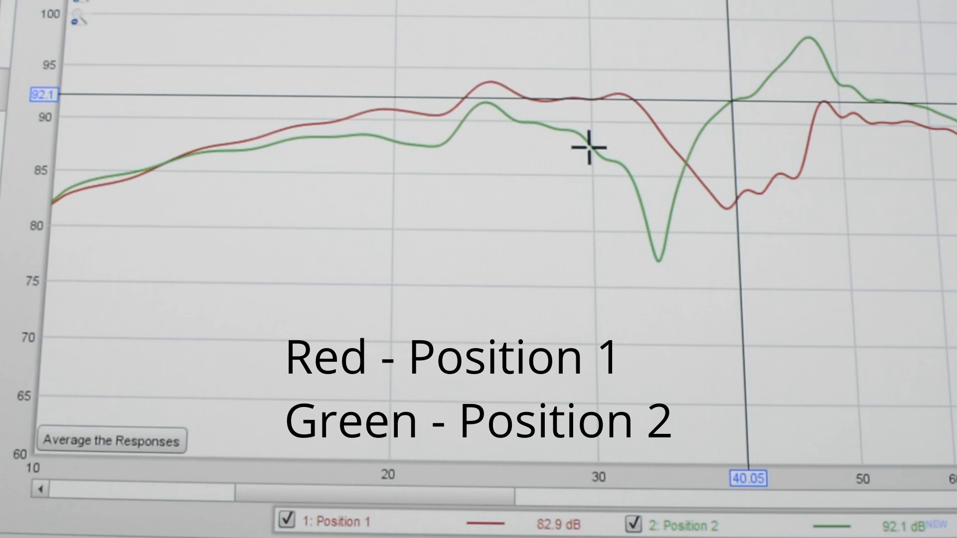
mouse_move(733, 106)
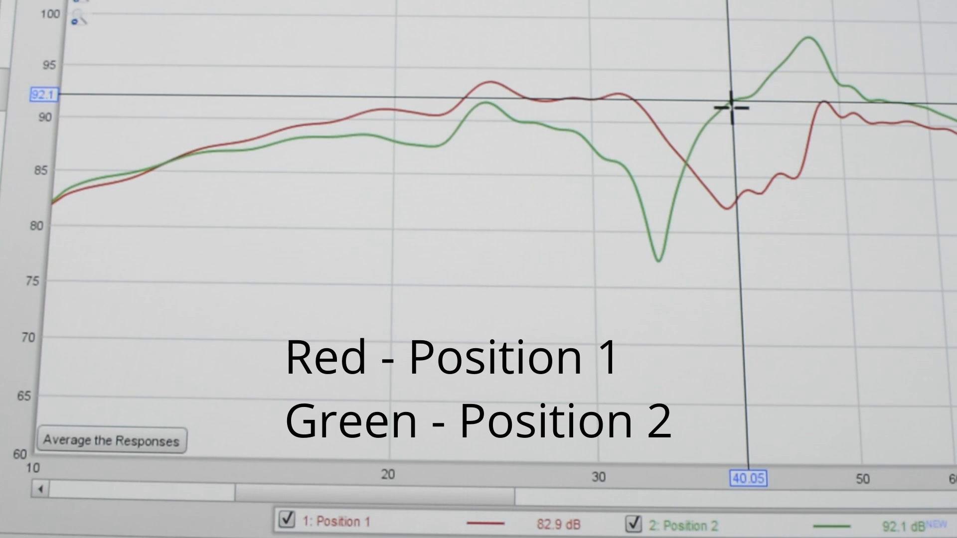
mouse_move(724, 173)
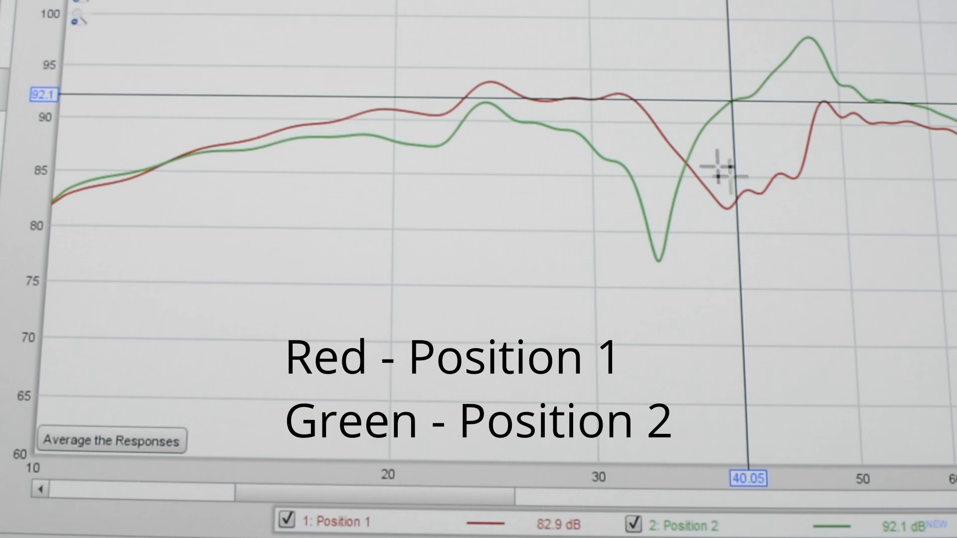
mouse_move(690, 204)
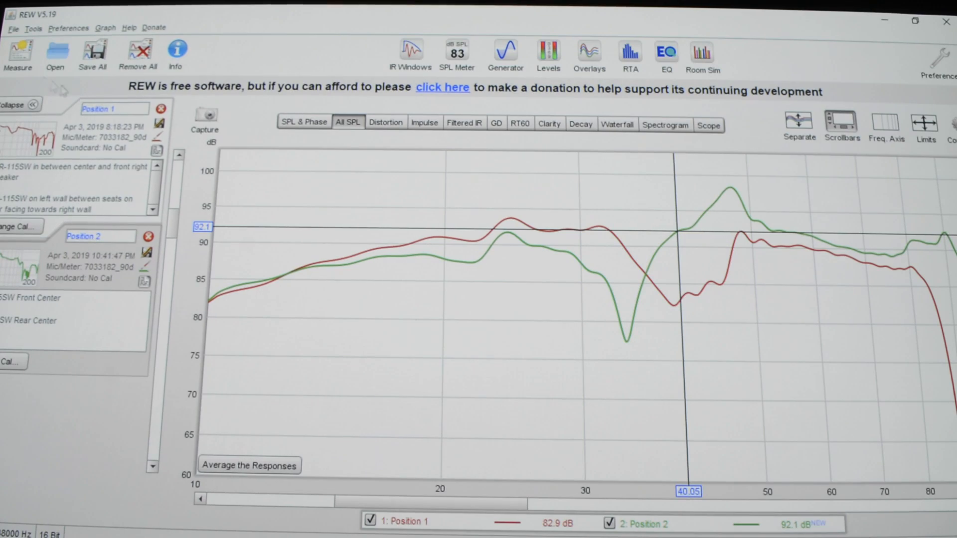
Capture a third sweep, then hide the Position 1 and Position 2 traces in the legend.
click(18, 53)
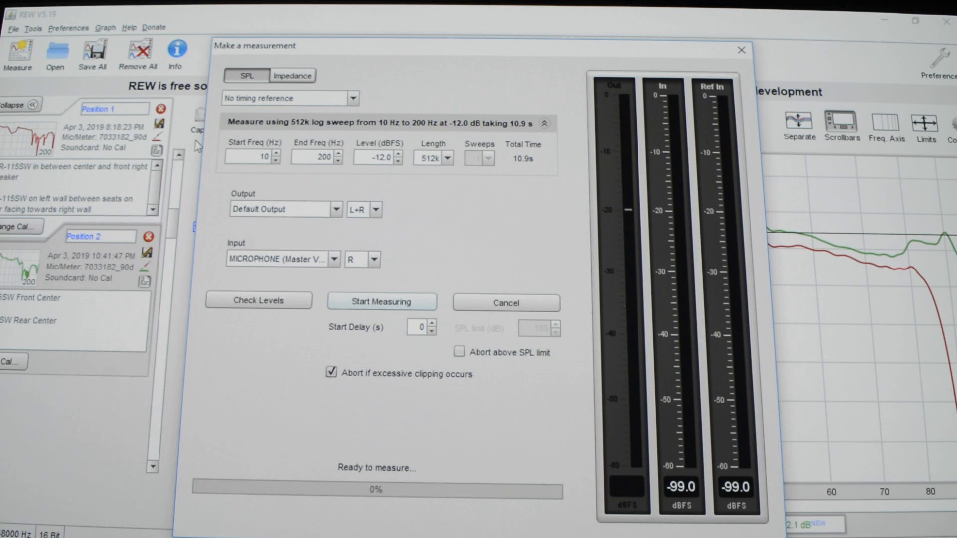
click(382, 302)
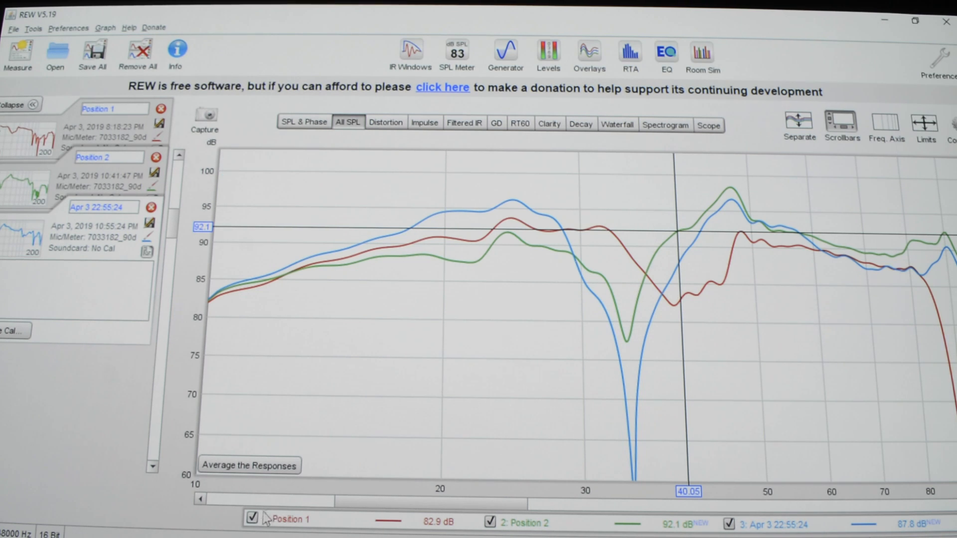
click(252, 519)
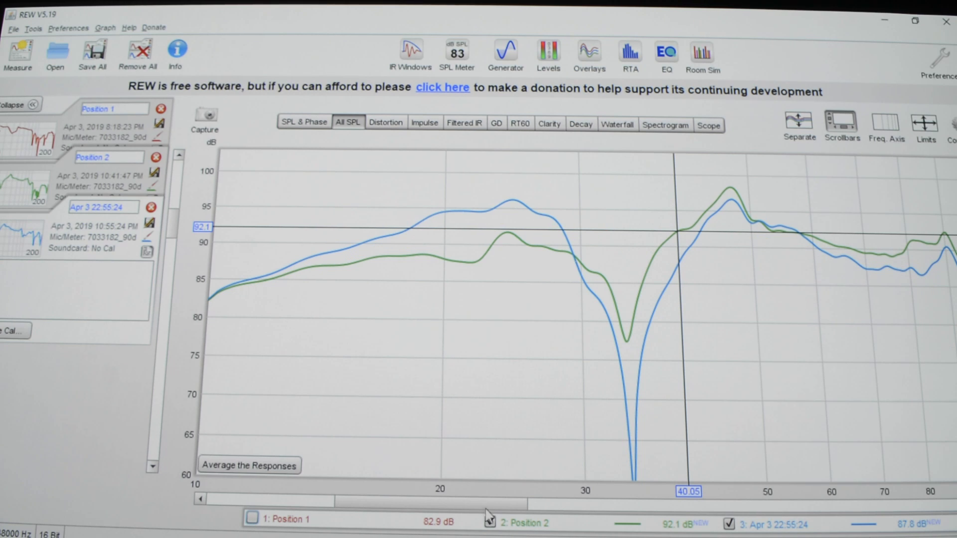
click(492, 523)
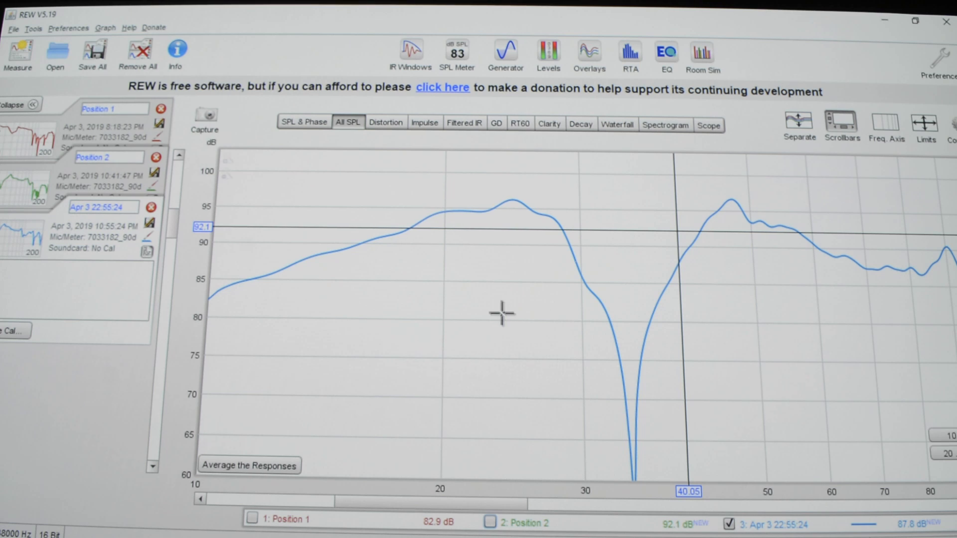
mouse_move(613, 396)
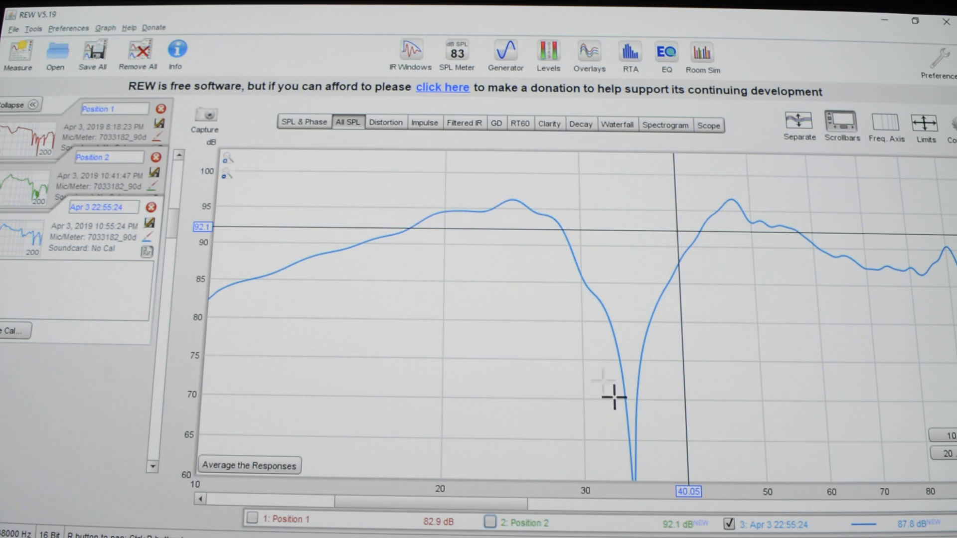
mouse_move(650, 409)
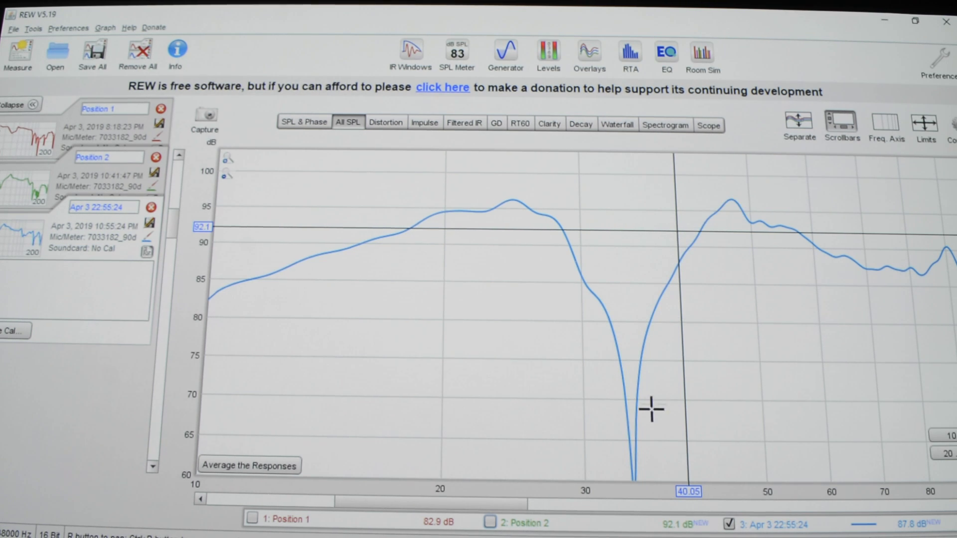
mouse_move(220, 293)
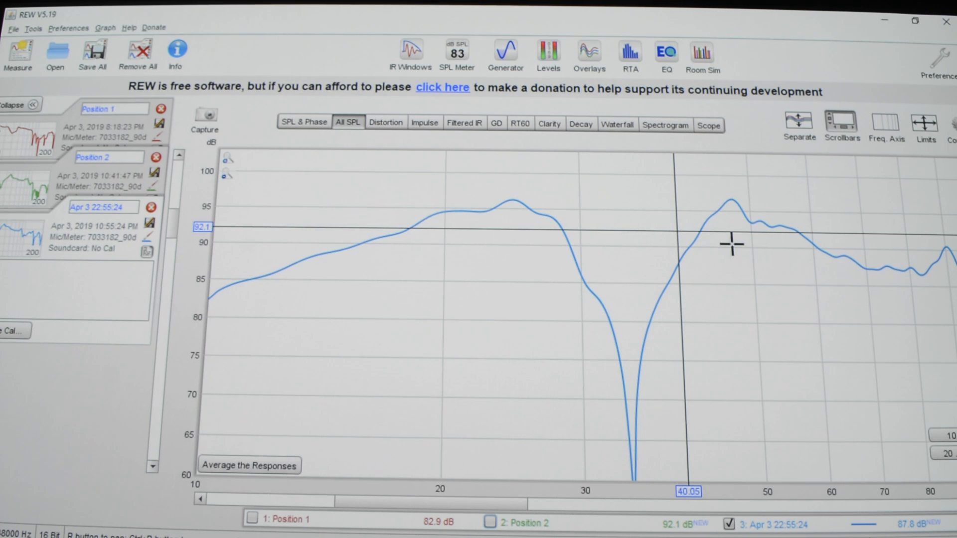
mouse_move(732, 240)
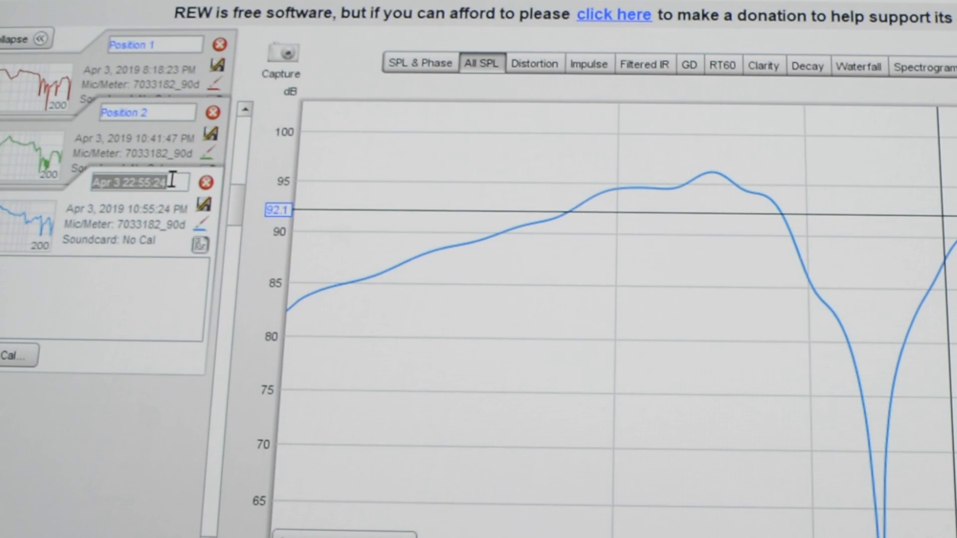
Name the measurement Position 3 with a 'front corners / at 0 degrees' note.
text(Po)
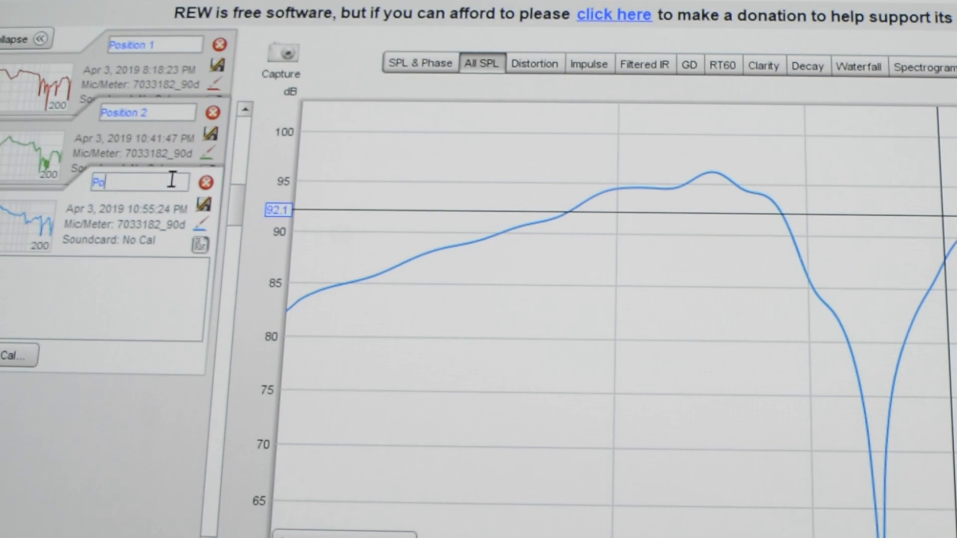
text(Position 3)
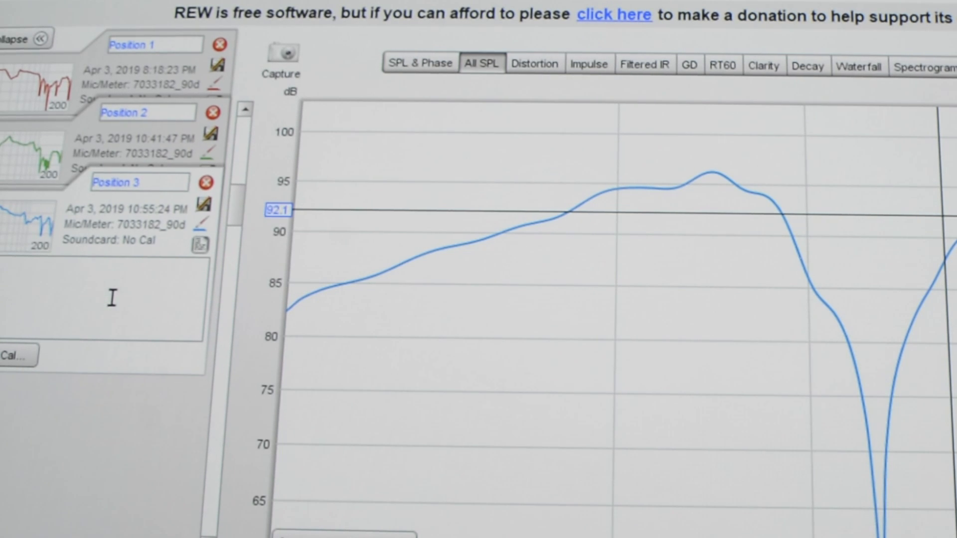
text(front corners)
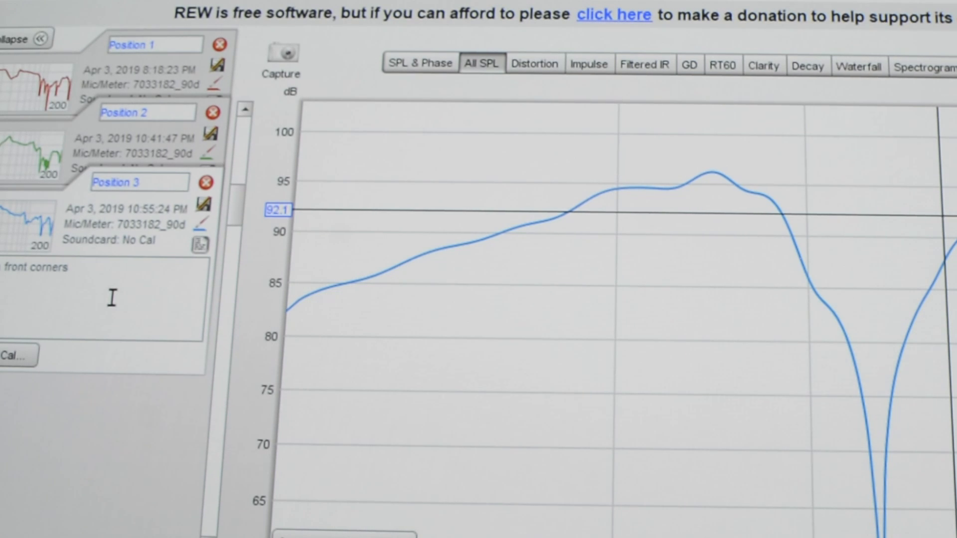
text(\)
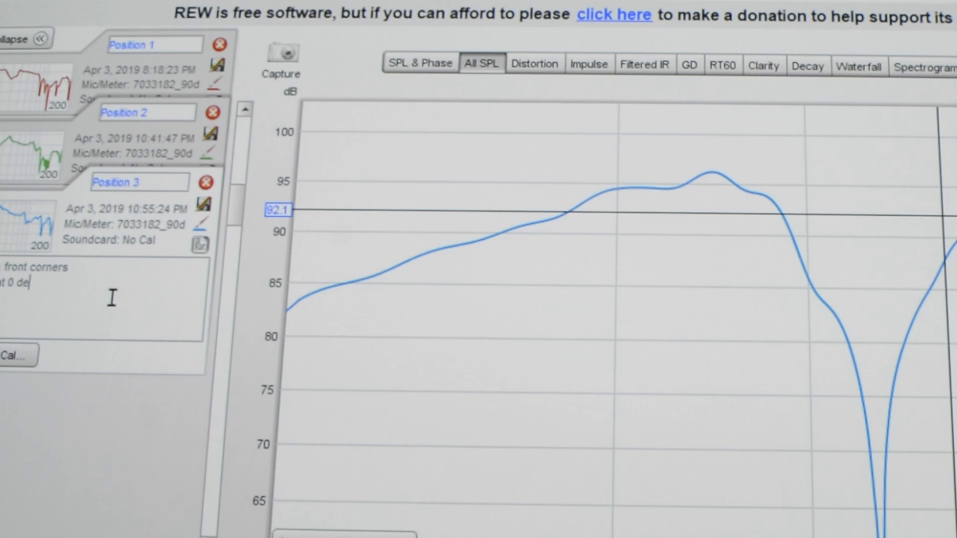
text(grees)
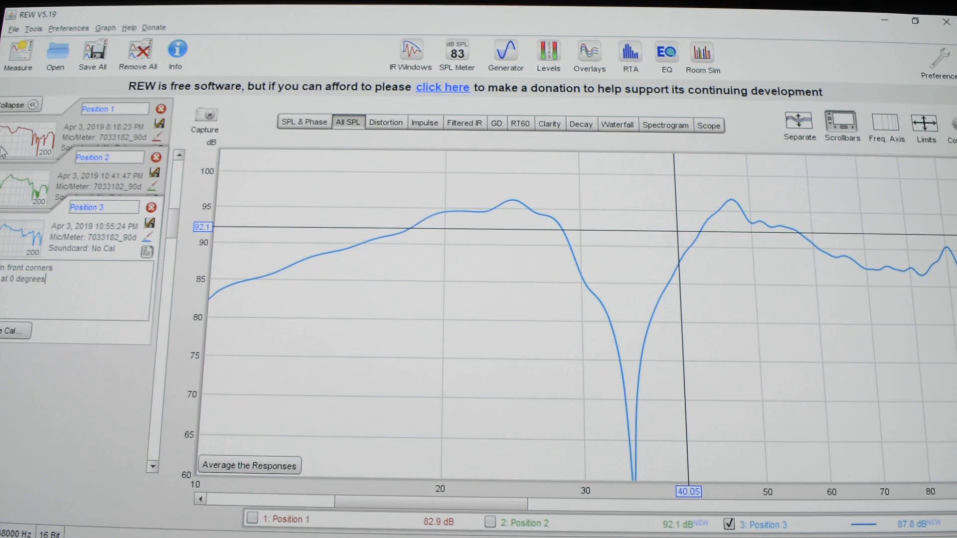
Capture a fourth 10–200 Hz sweep overlaid with Position 3.
click(17, 52)
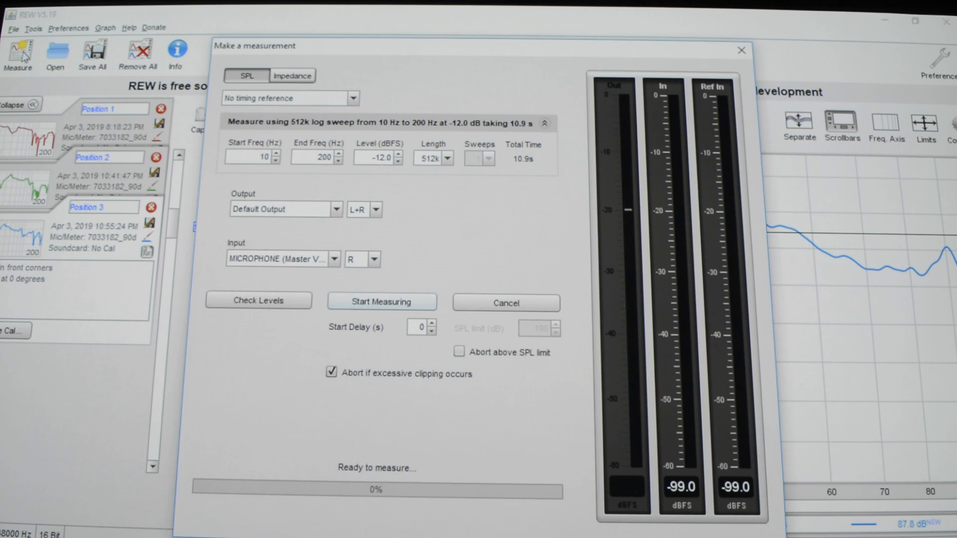
click(382, 301)
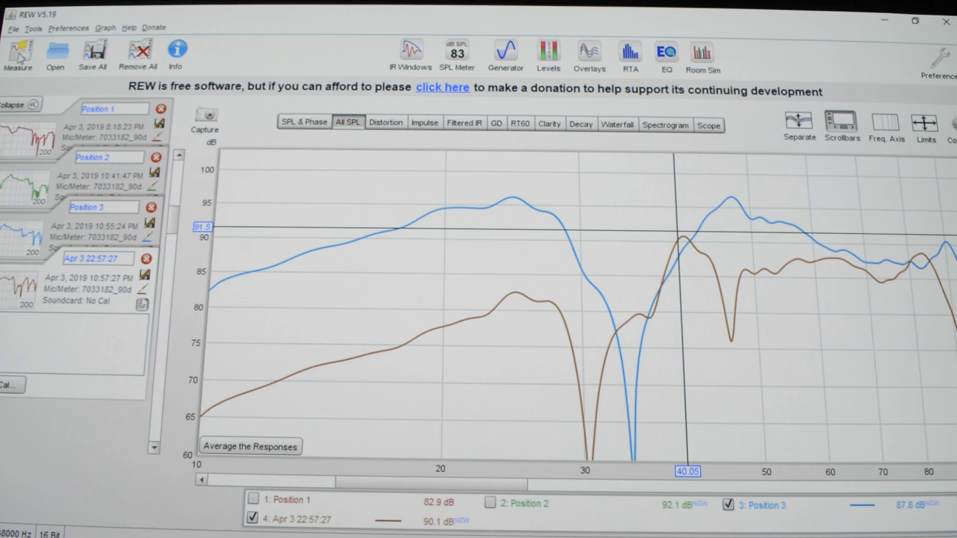
Capture a fifth sweep and toggle its trace off and back on in the legend.
click(18, 55)
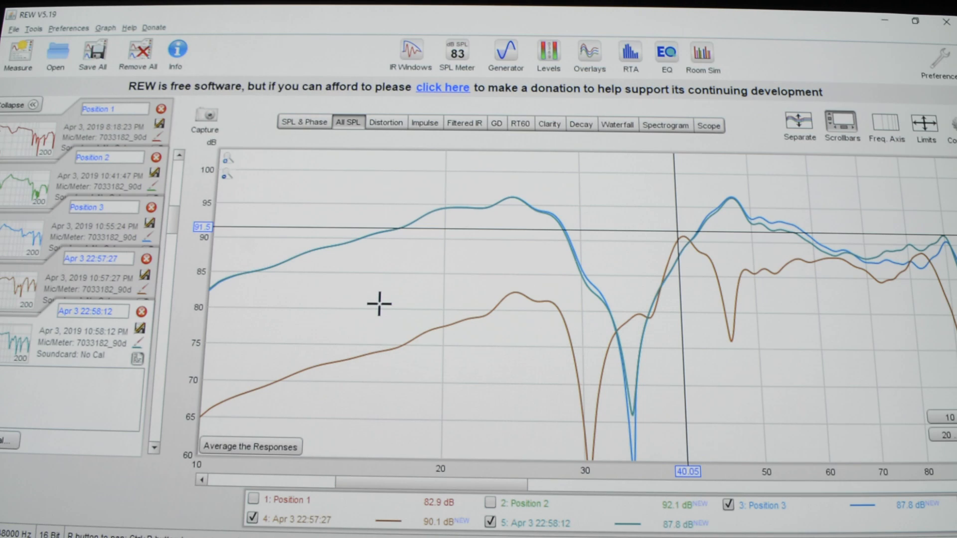
mouse_move(610, 308)
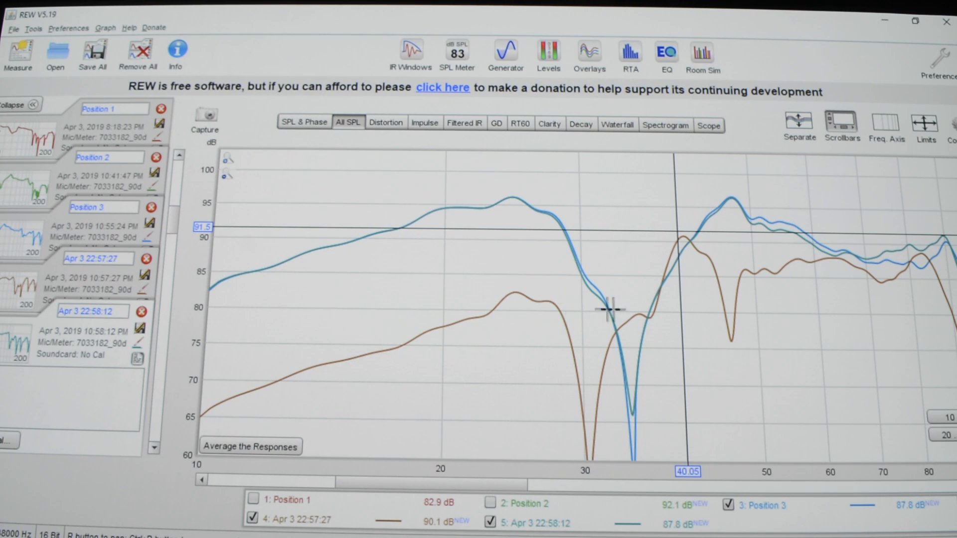
mouse_move(335, 433)
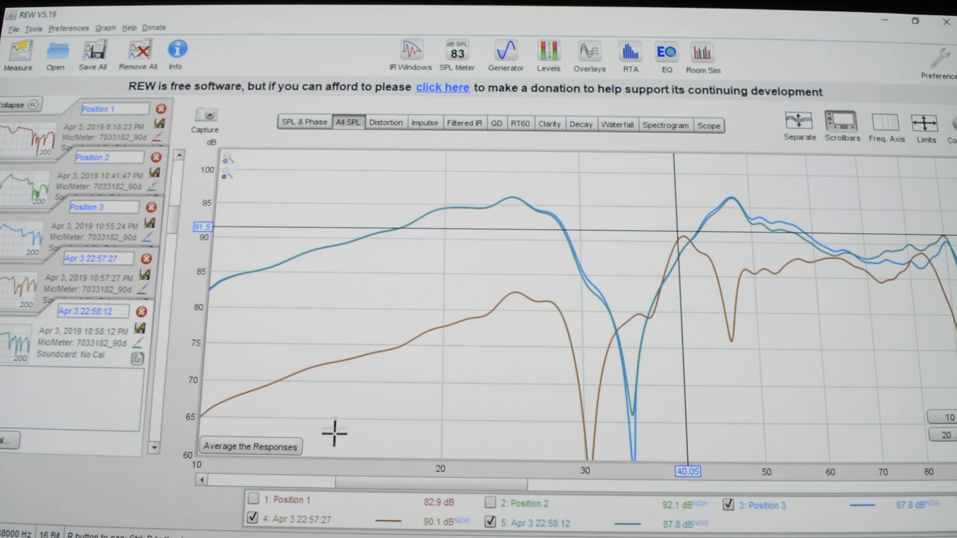
click(488, 522)
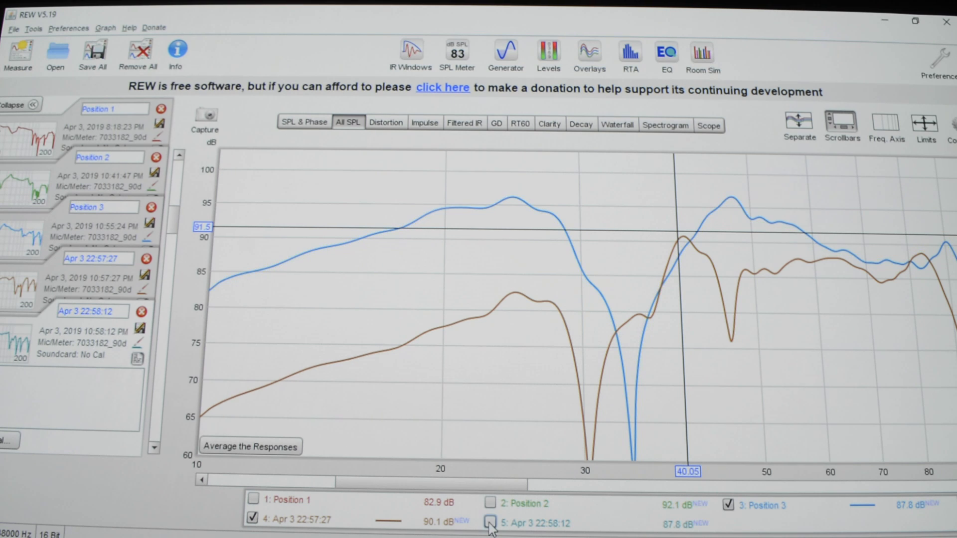
click(490, 523)
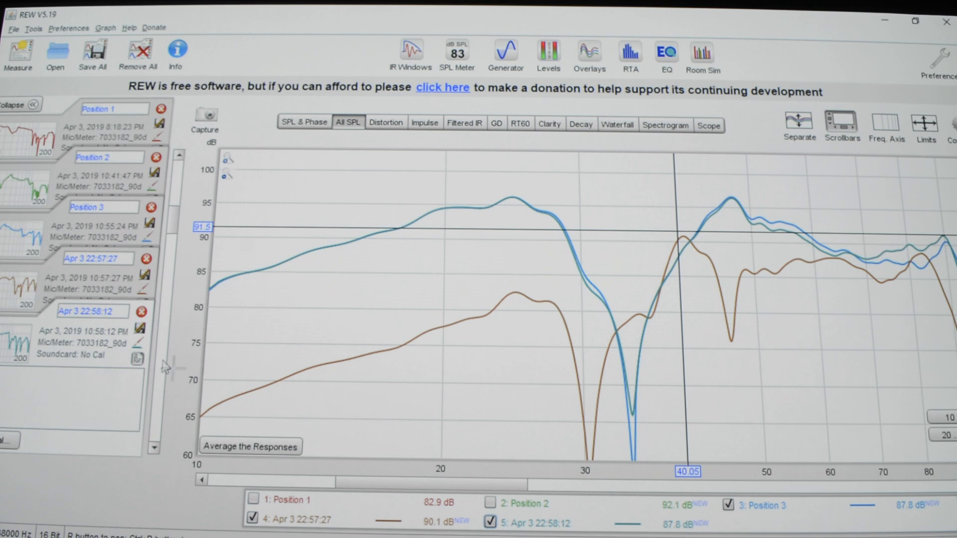
Remove the fifth measurement from the list.
click(140, 311)
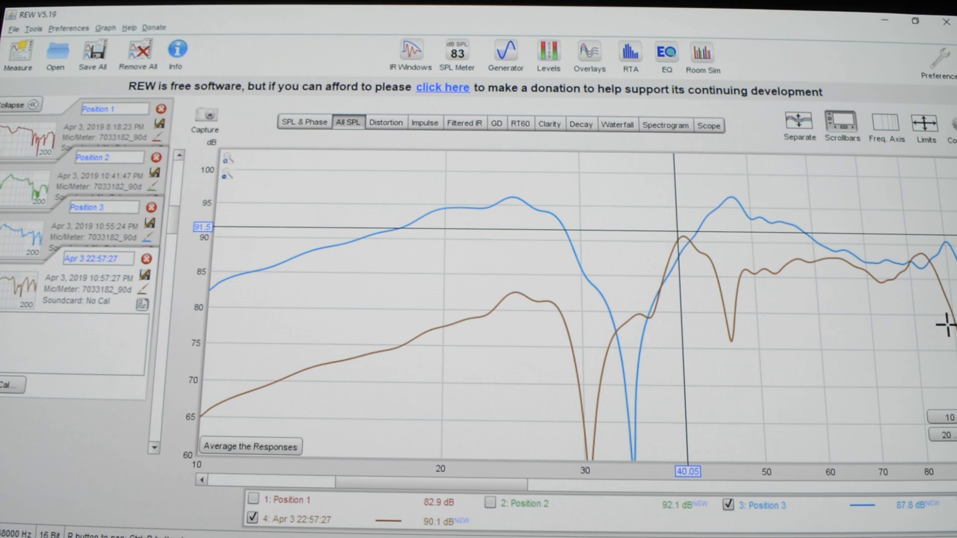
mouse_move(219, 296)
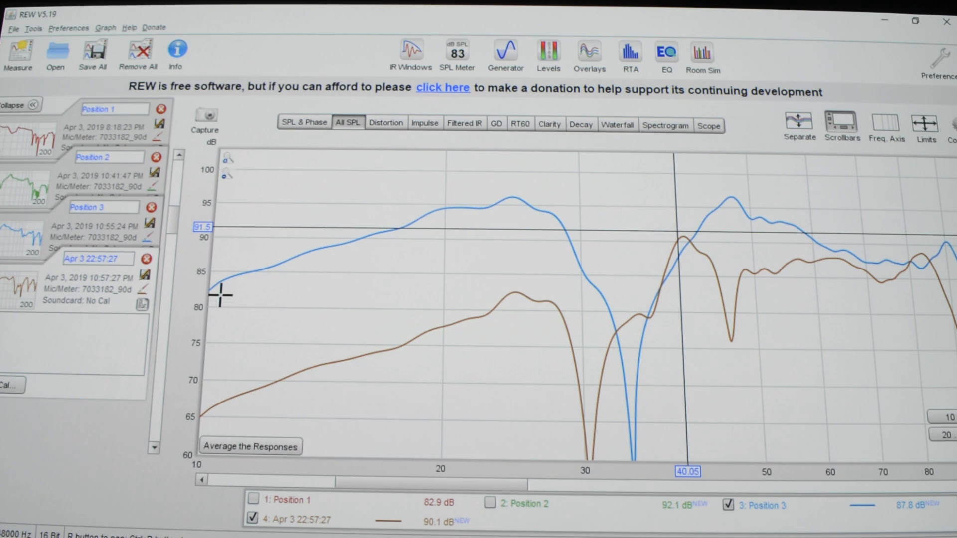
mouse_move(536, 282)
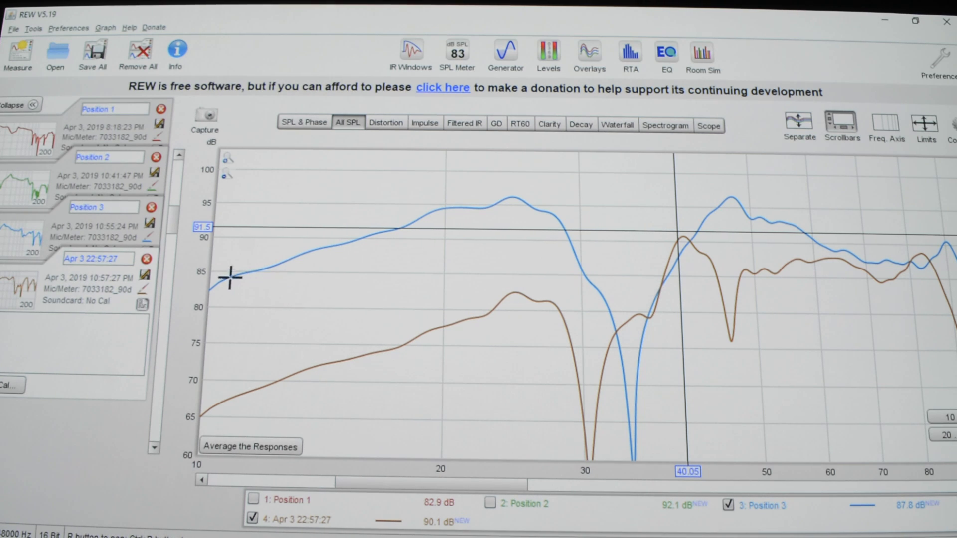
mouse_move(213, 425)
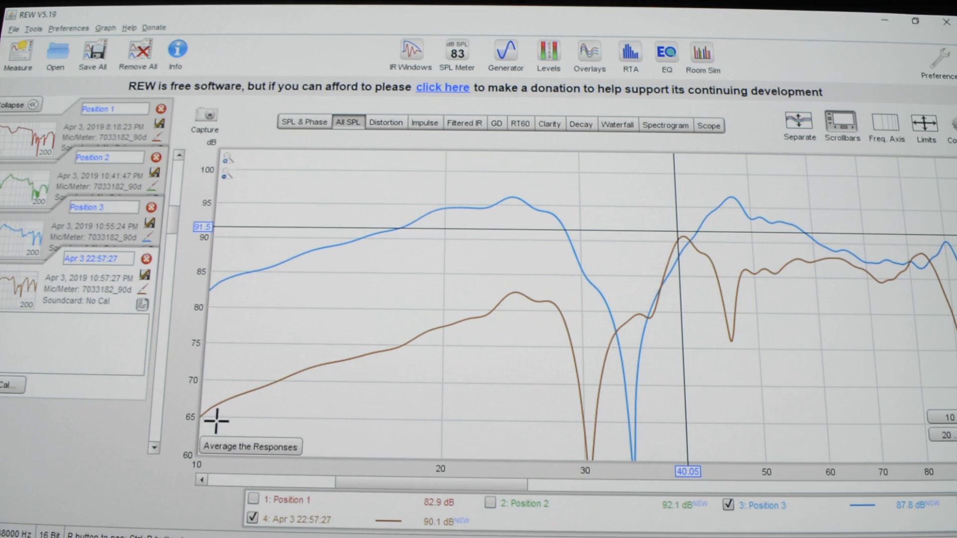
mouse_move(216, 413)
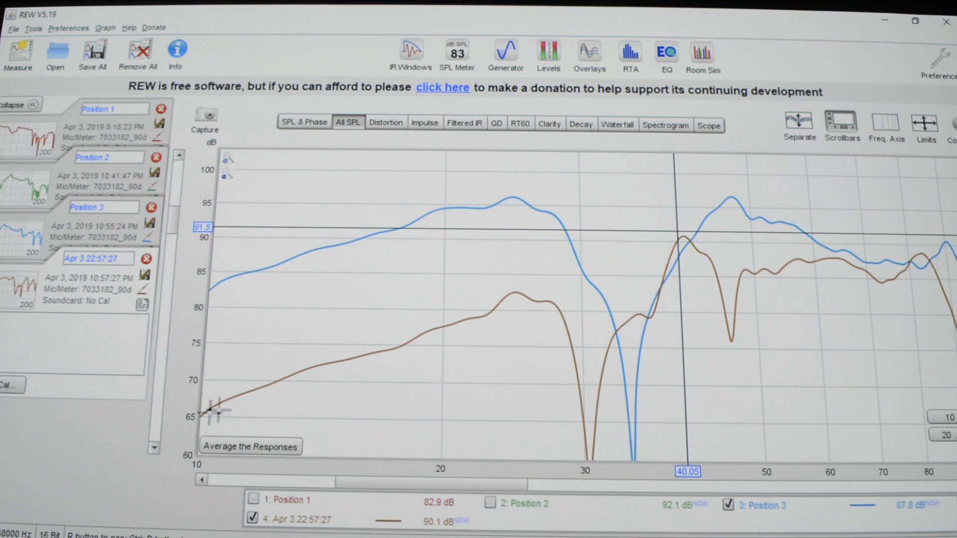
mouse_move(523, 188)
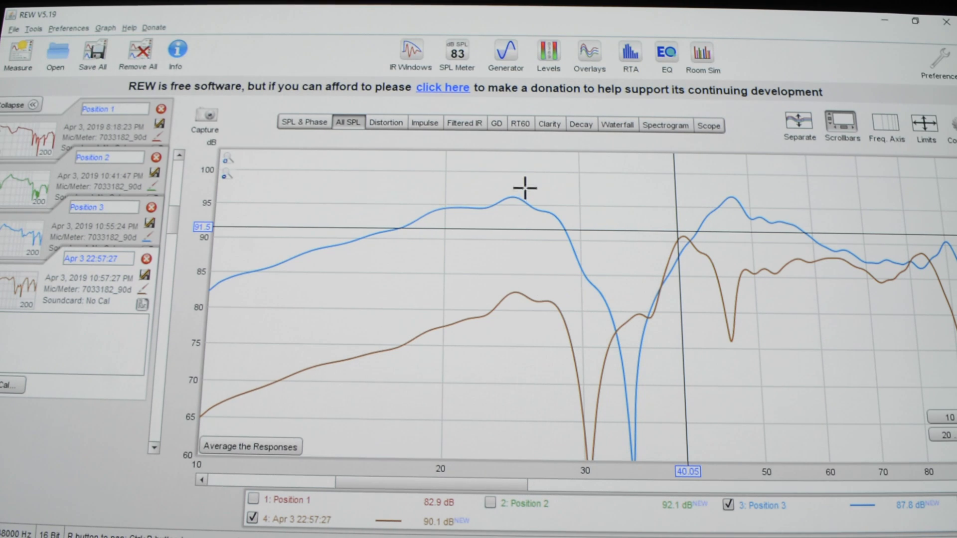
mouse_move(570, 284)
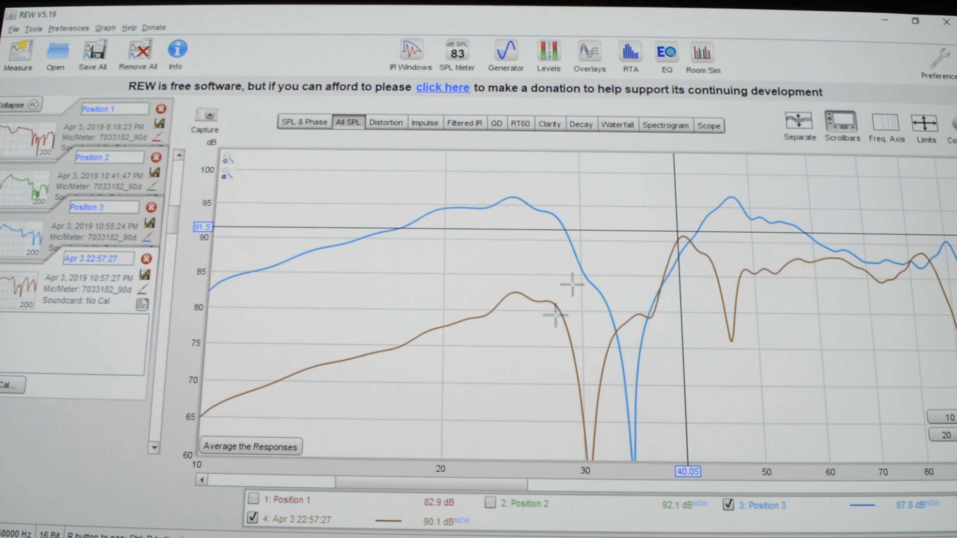
mouse_move(604, 305)
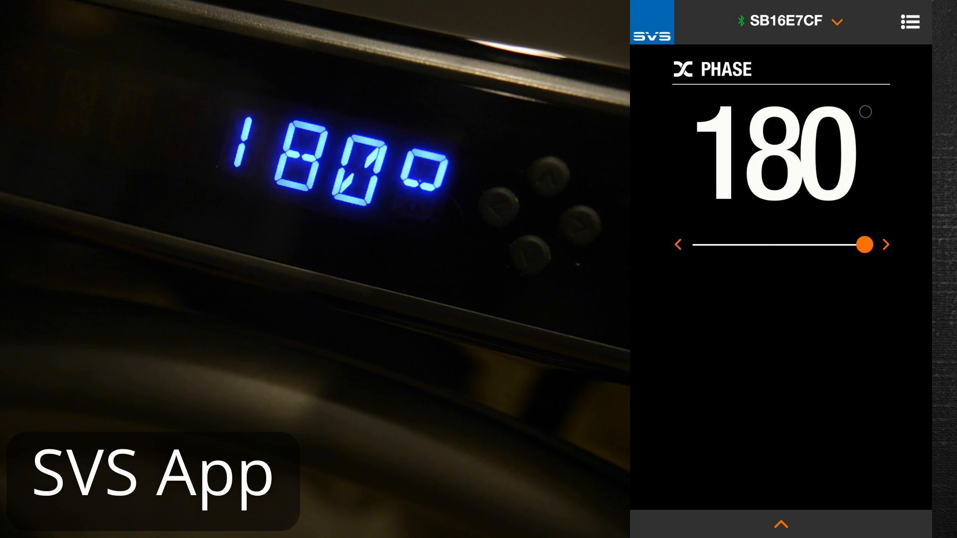
Drag the SVS App Phase slider from 180 back to 0 degrees.
drag(864, 244, 700, 245)
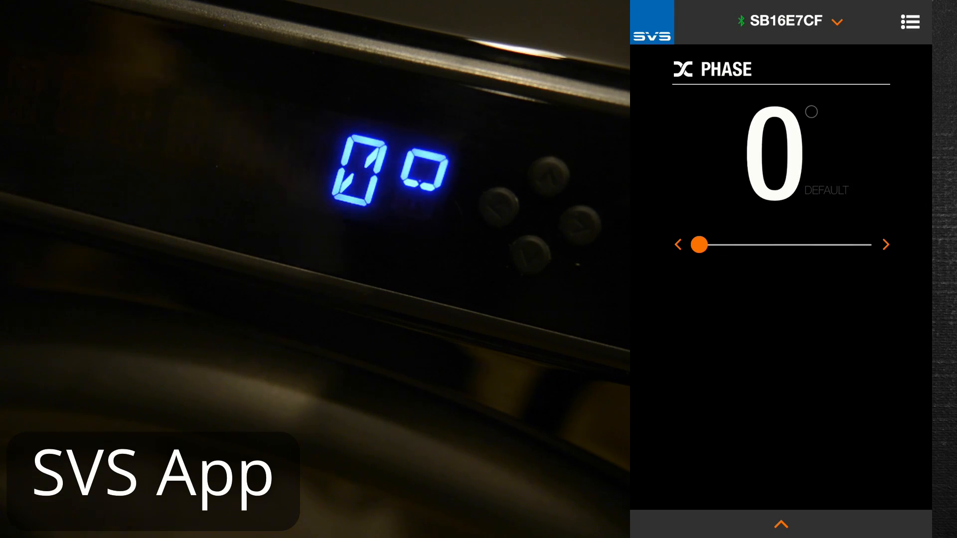